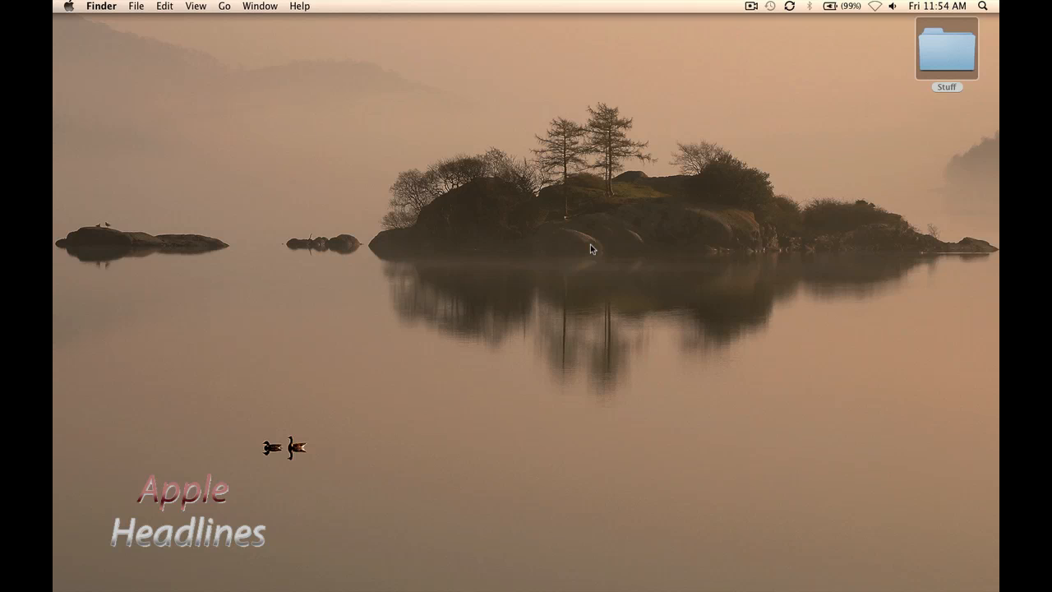
mouse_move(368, 236)
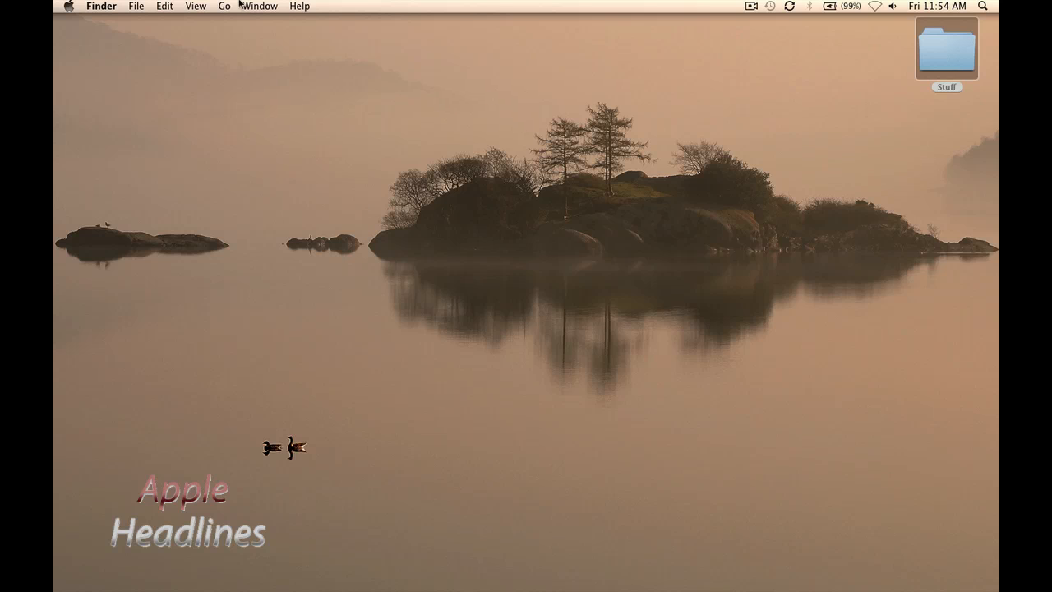
Show About This Mac from the Apple menu, then expand to the full MacBook Pro overview.
left_click(69, 7)
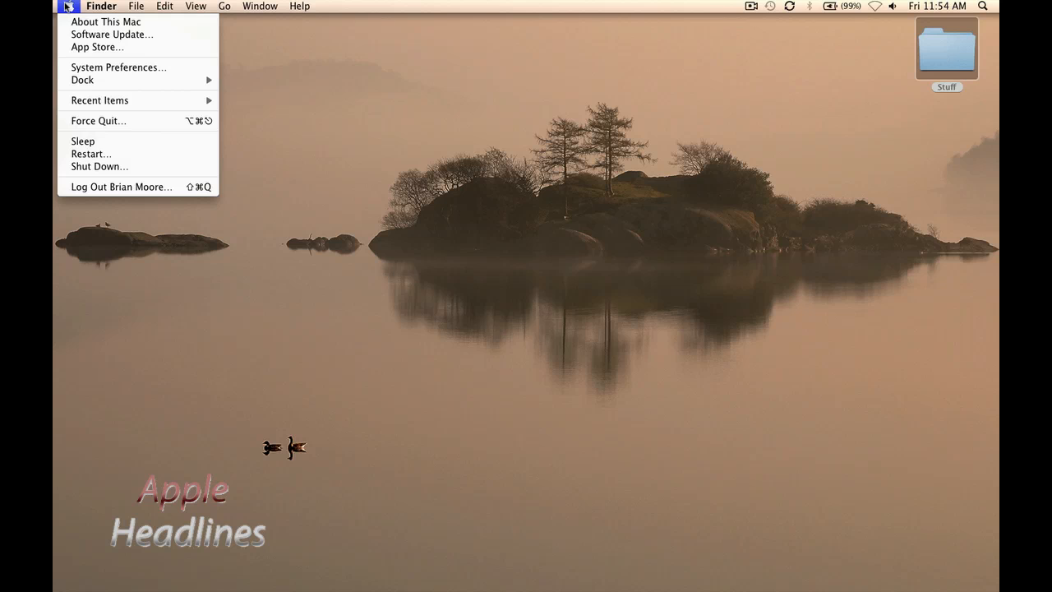
left_click(105, 21)
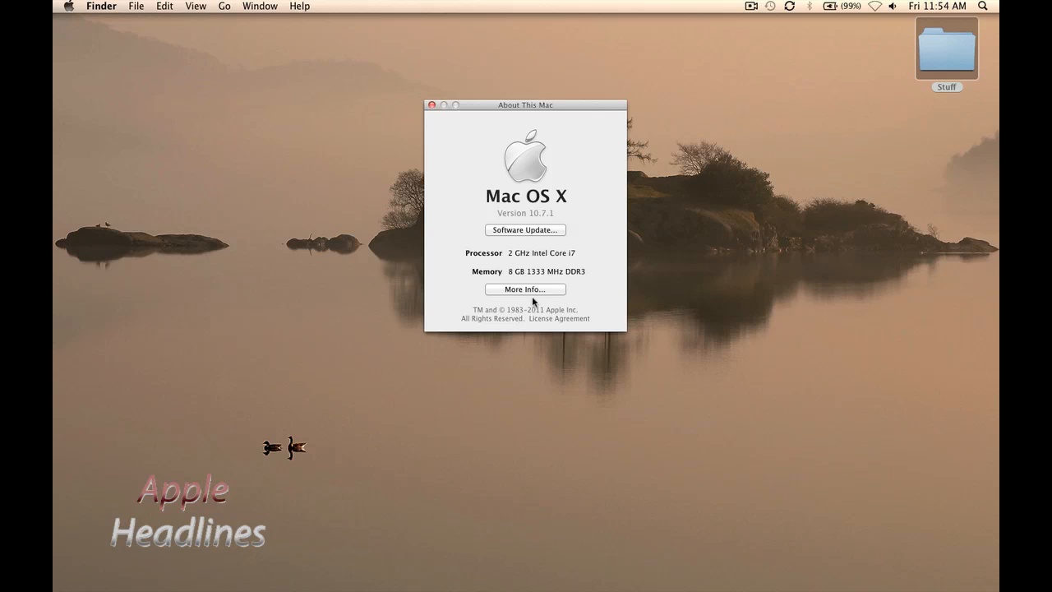
left_click(524, 289)
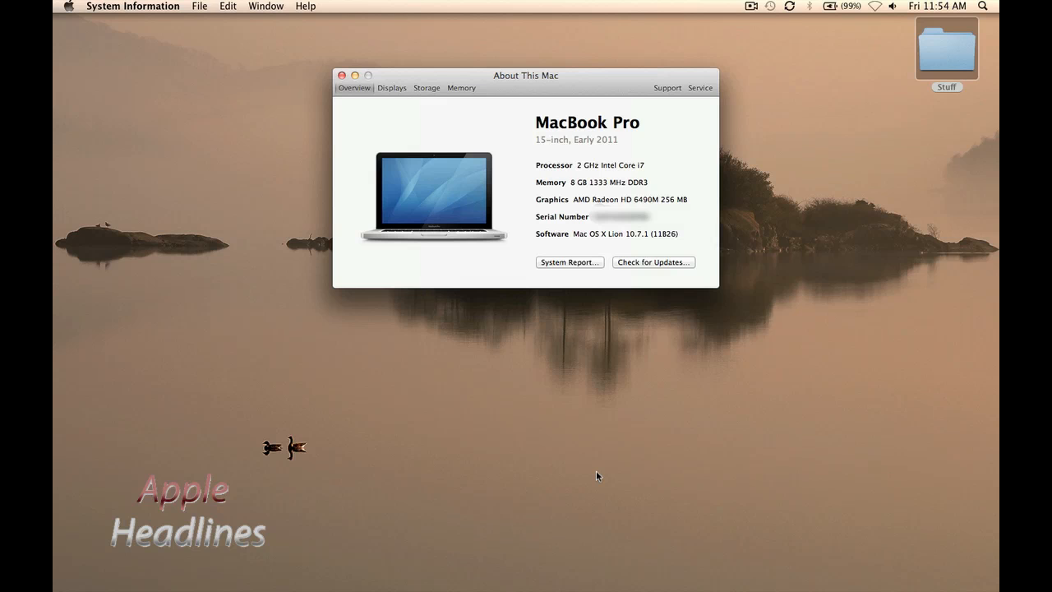
mouse_move(581, 305)
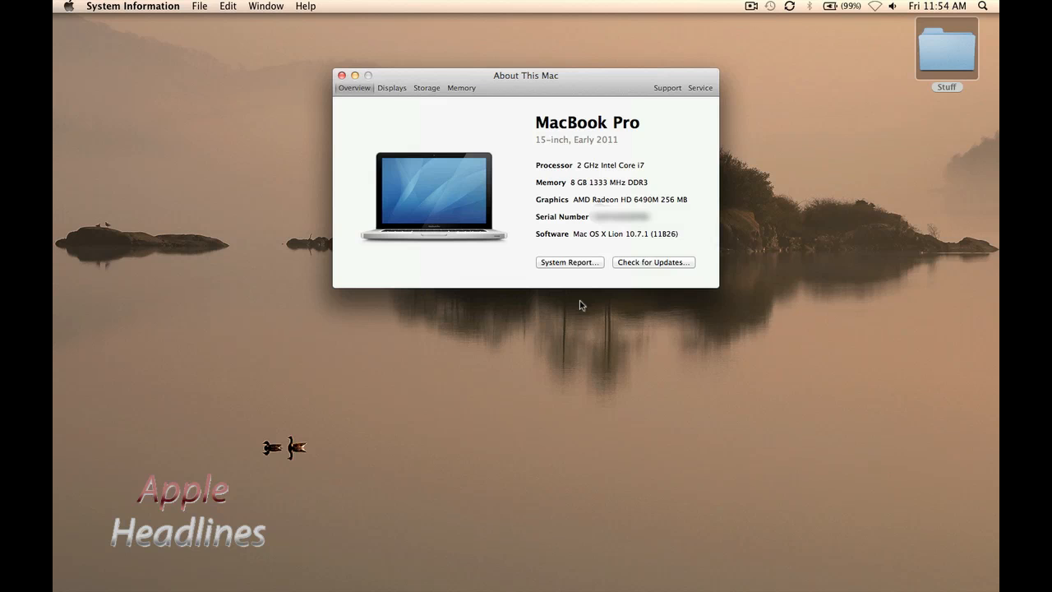
mouse_move(634, 427)
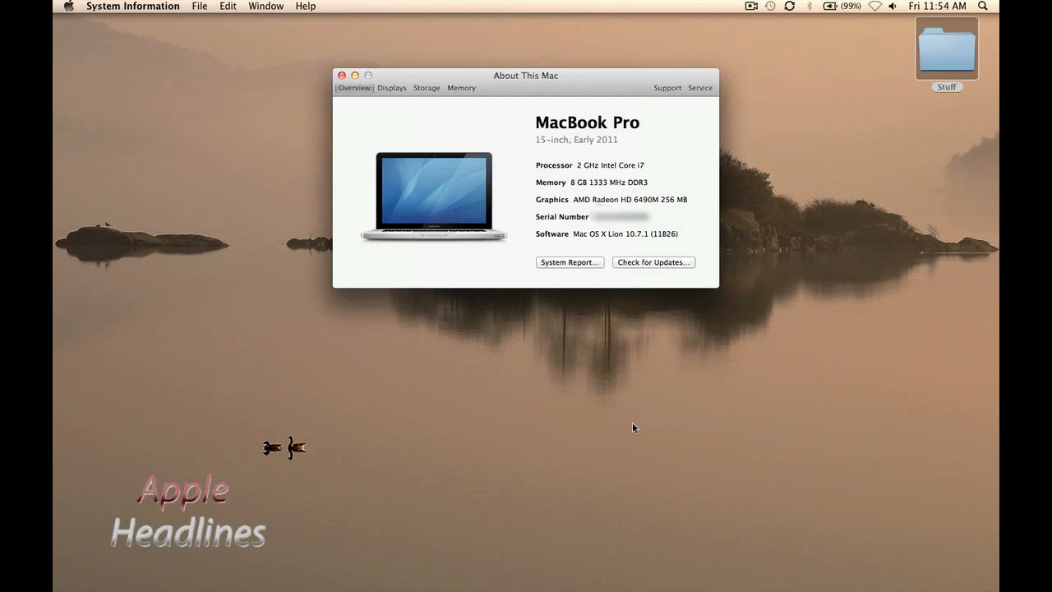